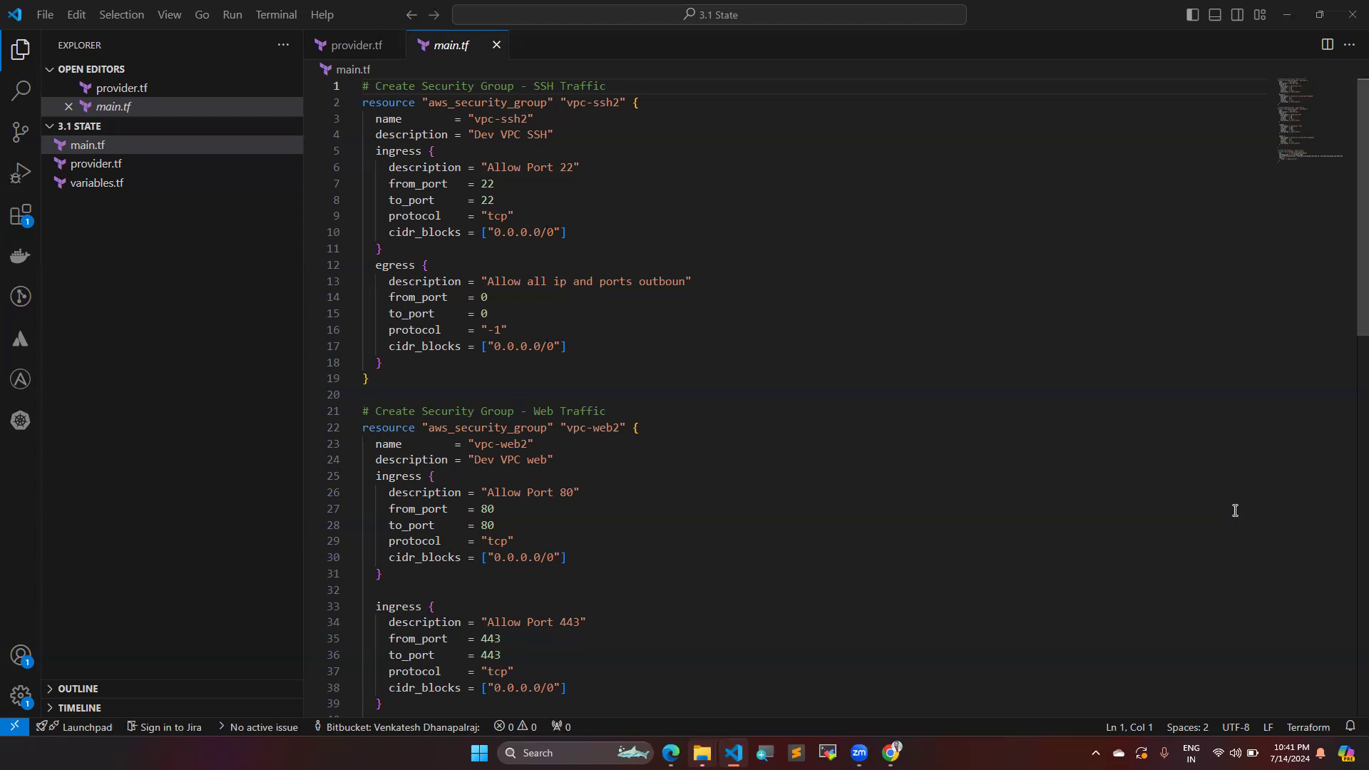
mouse_move(961, 300)
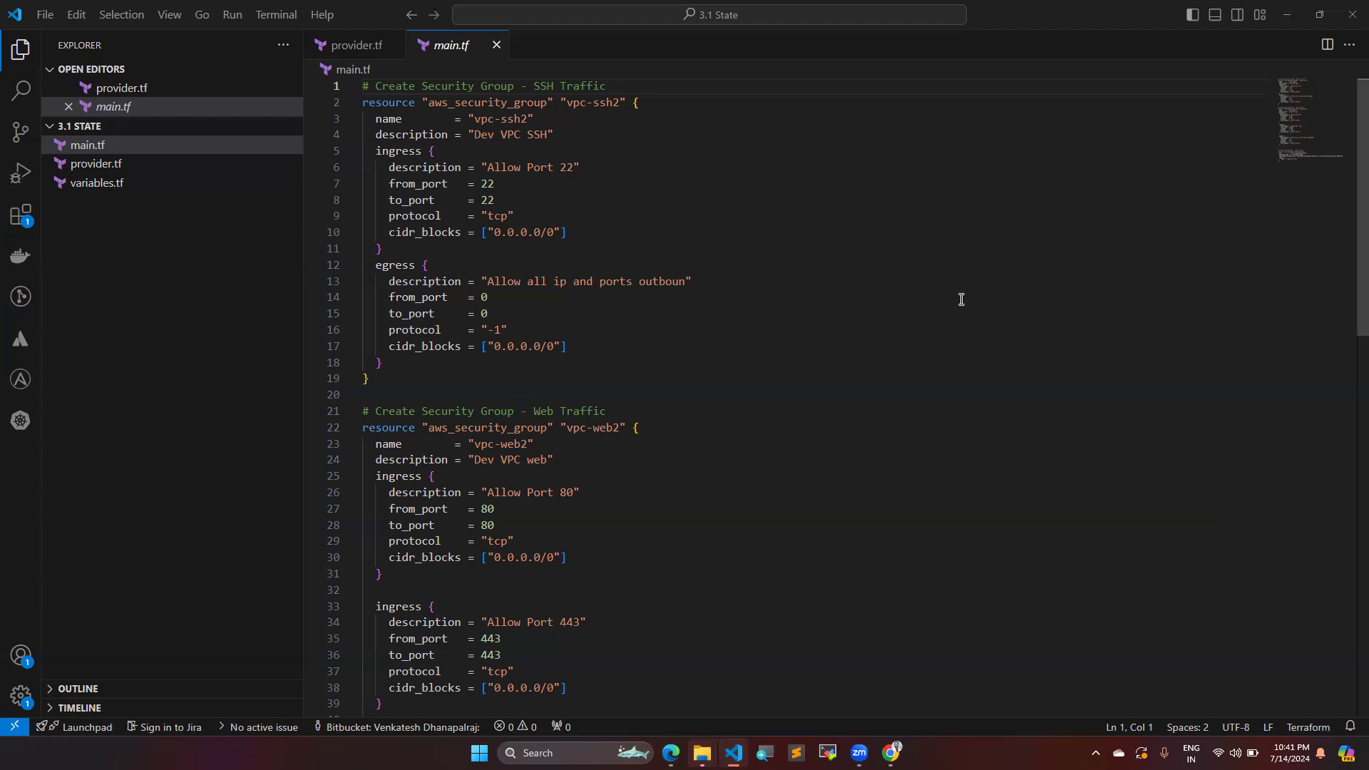
mouse_move(146, 164)
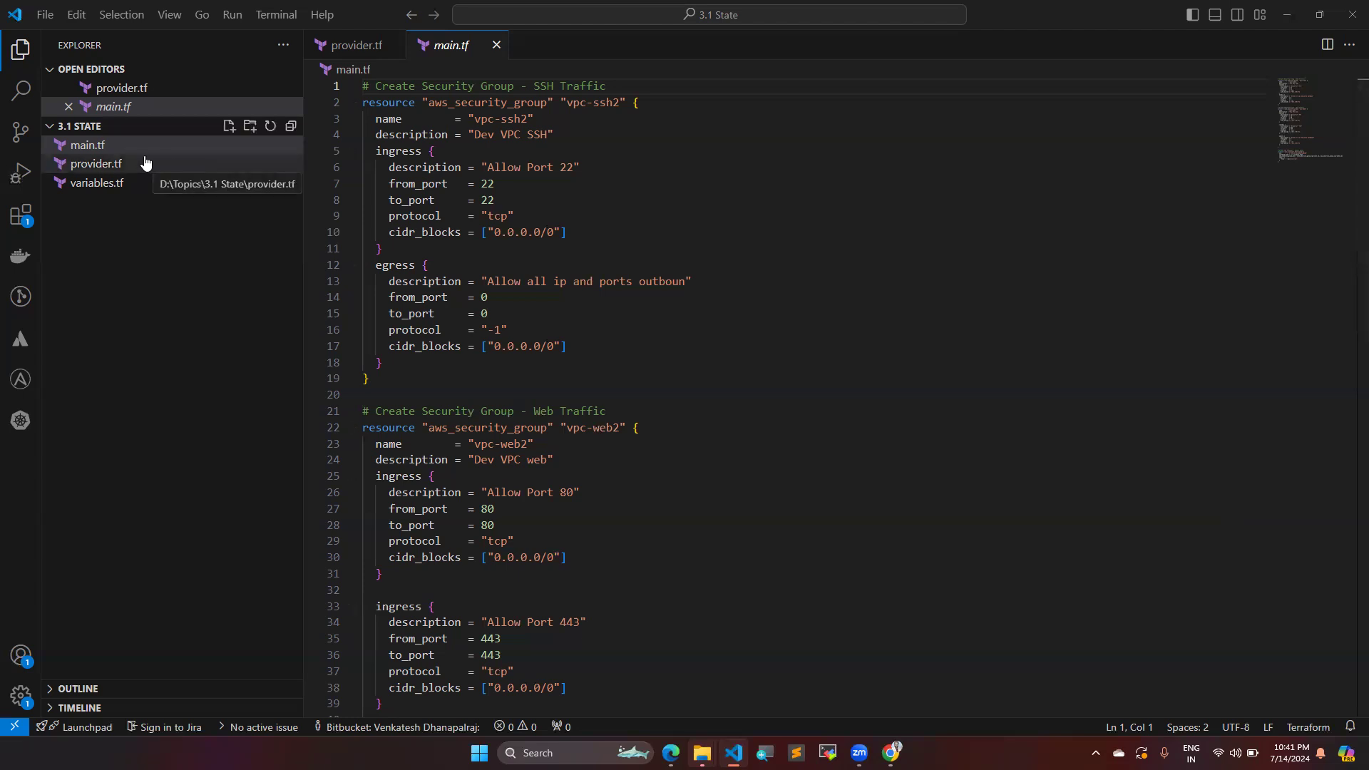
mouse_move(85, 145)
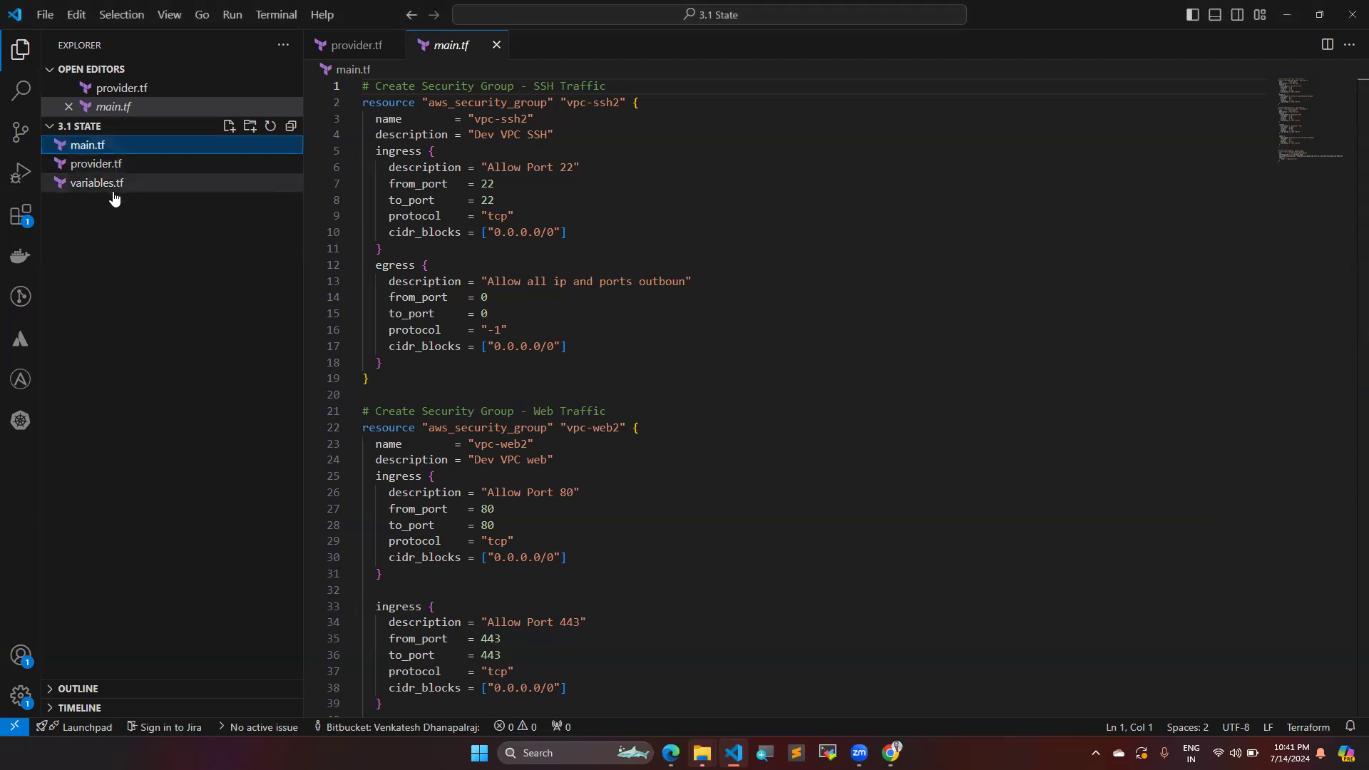
Step: Open variables.tf, then provider.tf with its S3 remote-state backend block
click(97, 183)
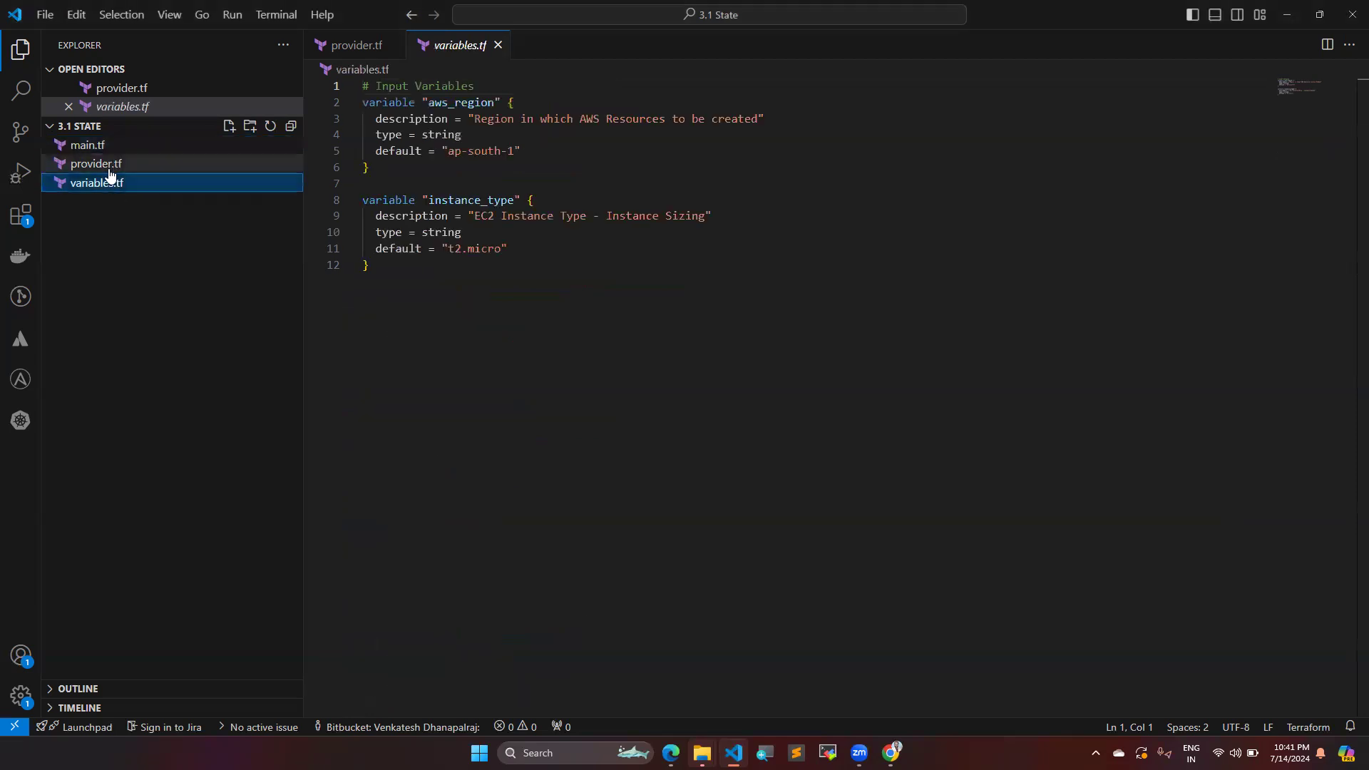
click(96, 163)
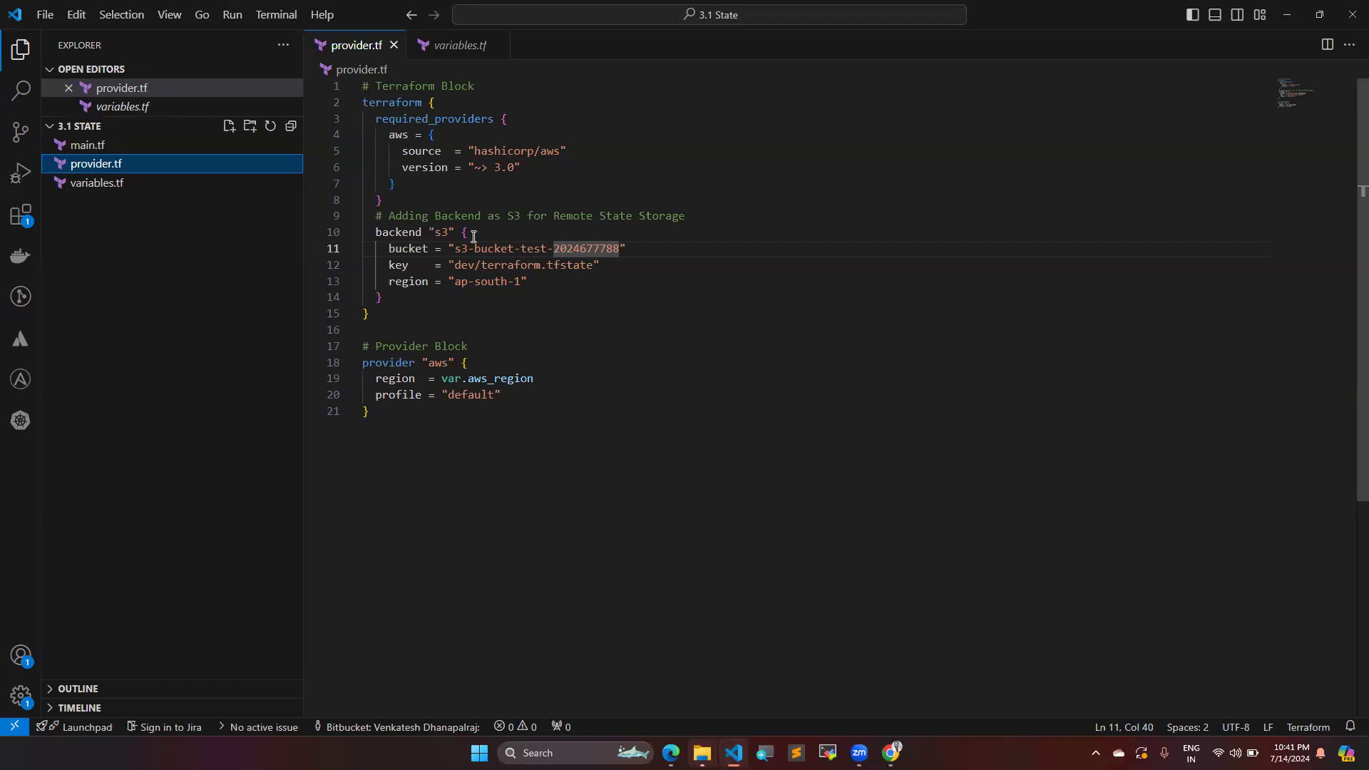
mouse_move(489, 311)
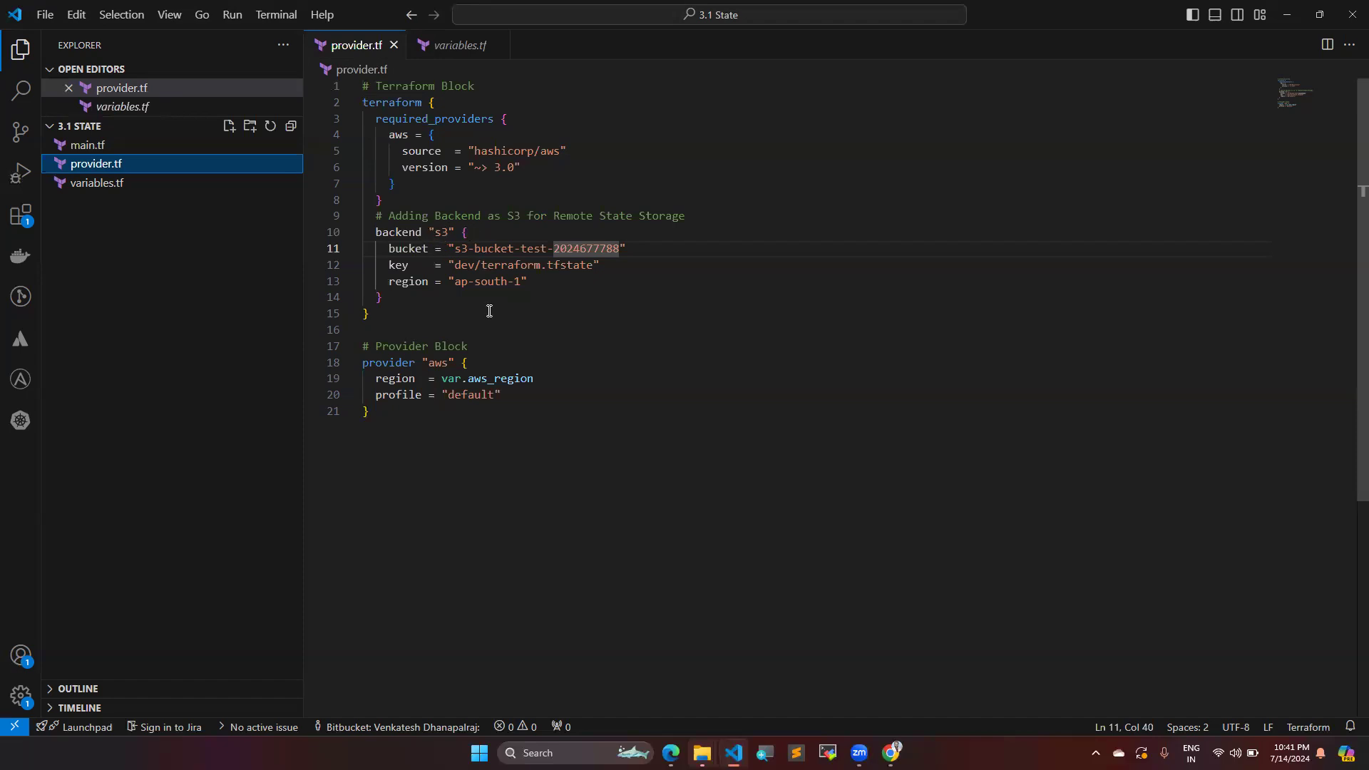
Step: Switch to Chrome's Terraform S3 backend docs showing the Example Configuration
click(891, 752)
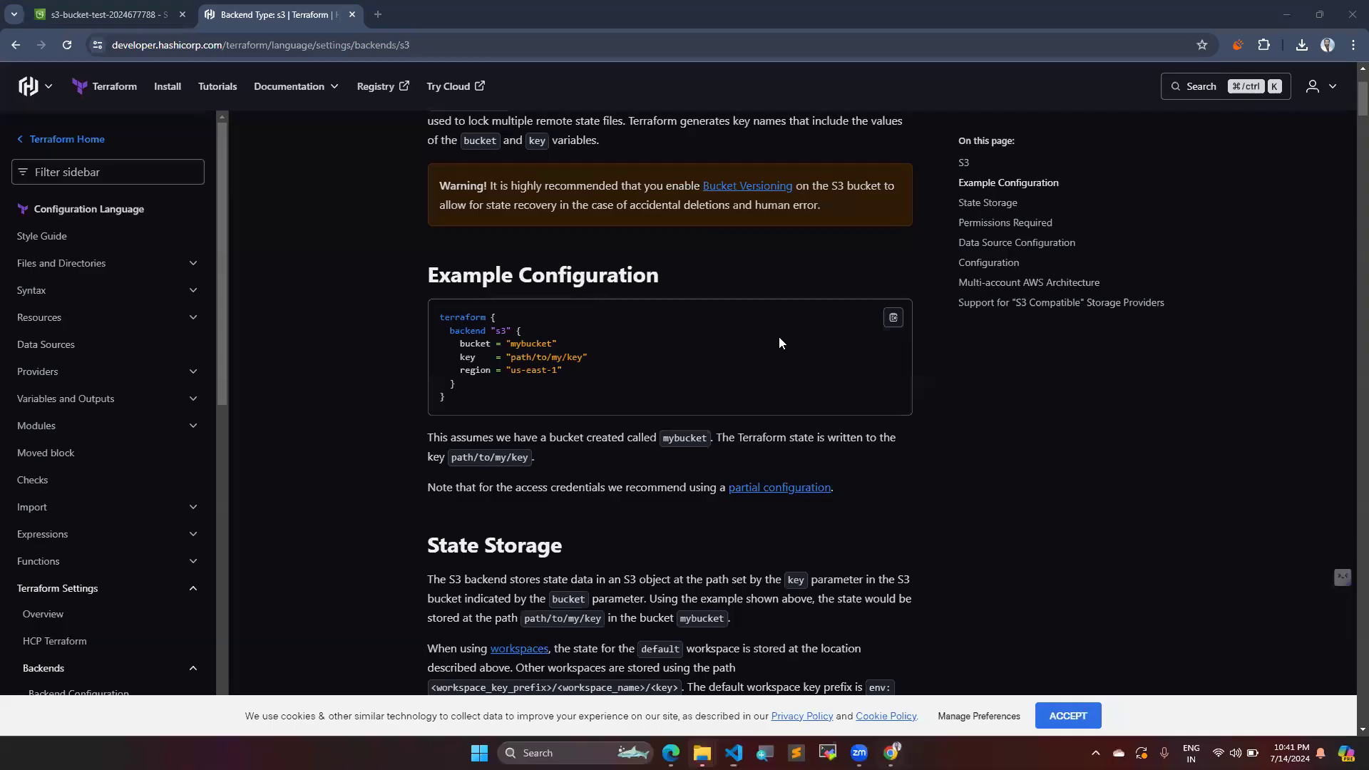
mouse_move(638, 385)
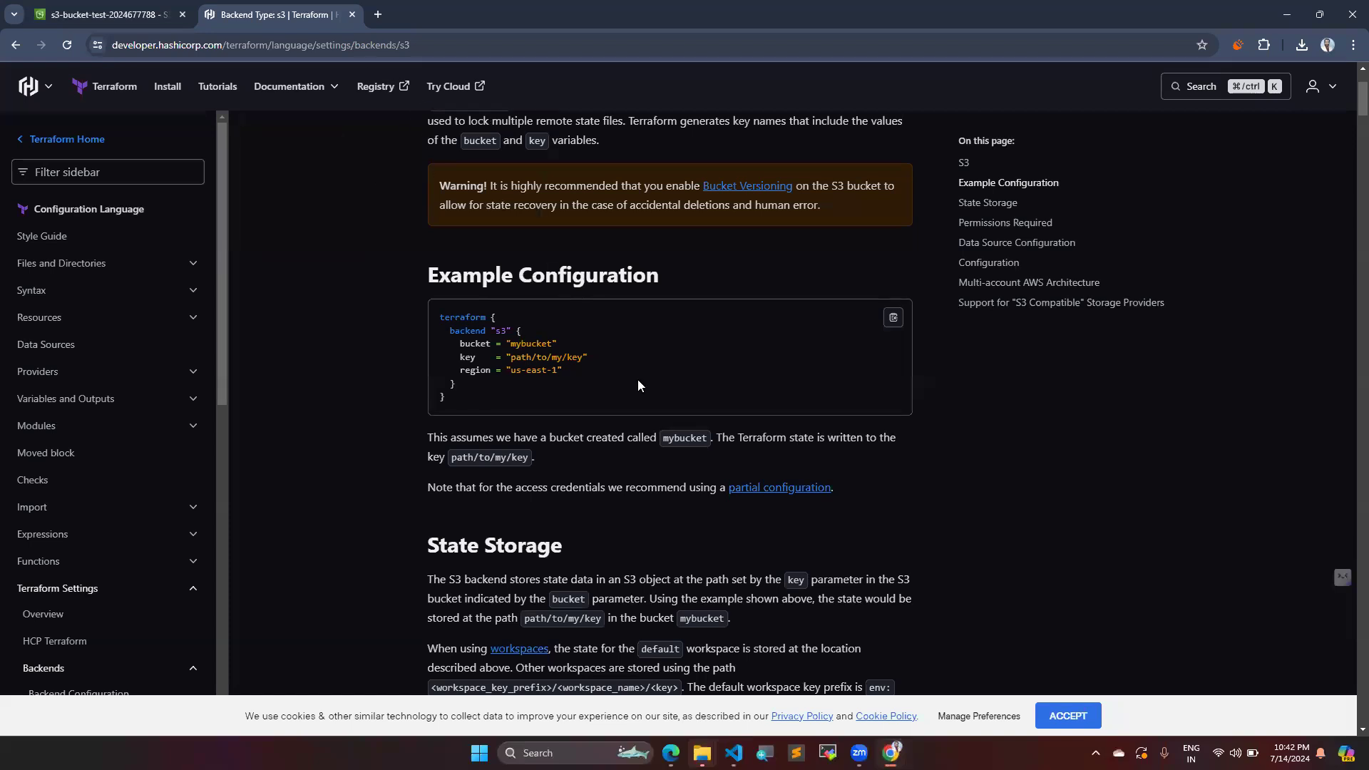
mouse_move(475, 353)
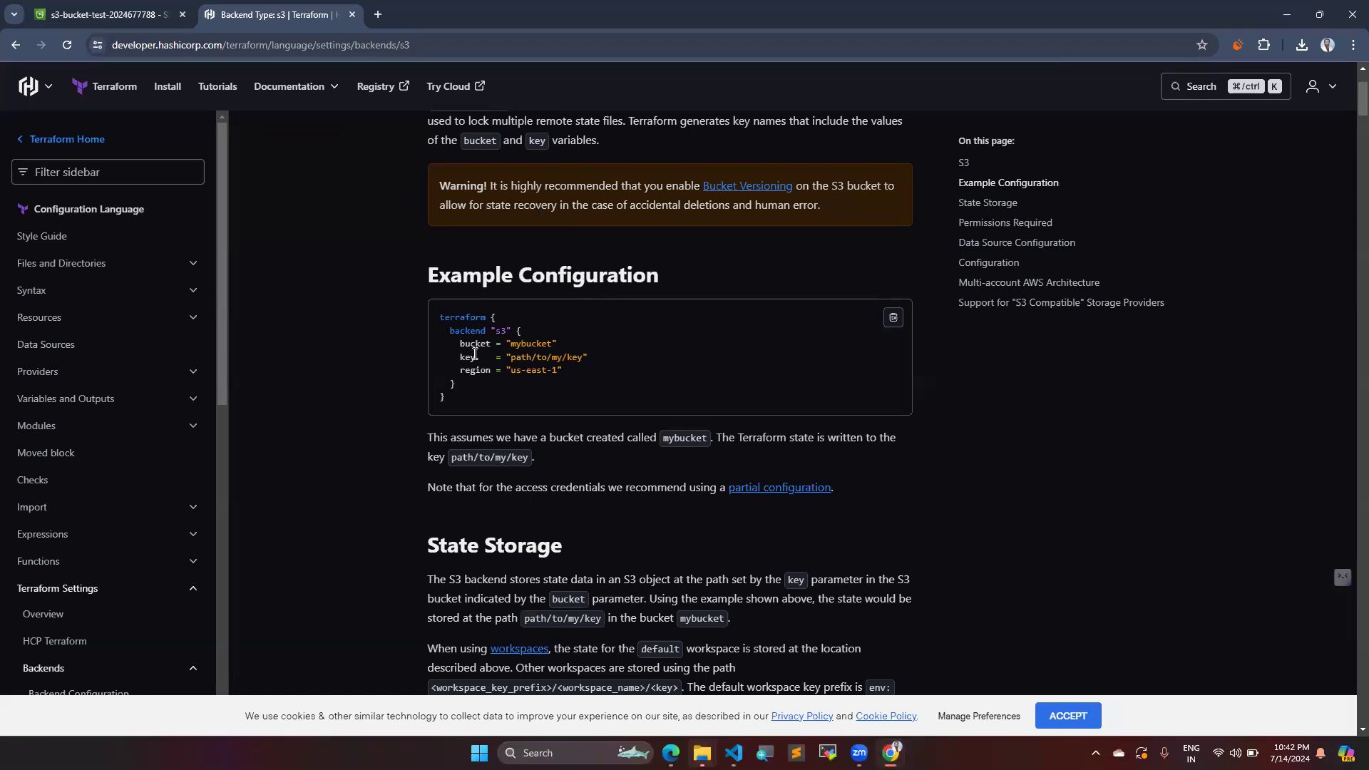
mouse_move(490, 386)
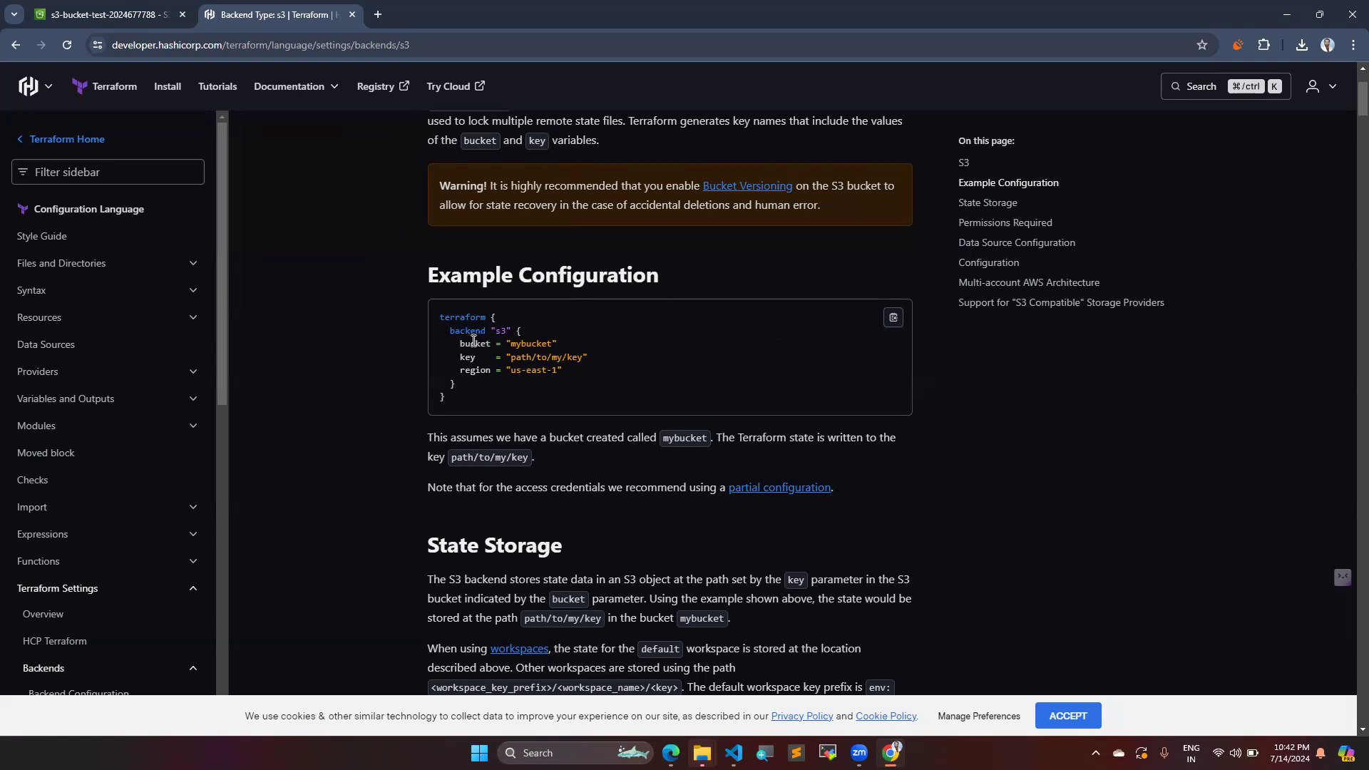
mouse_move(452, 317)
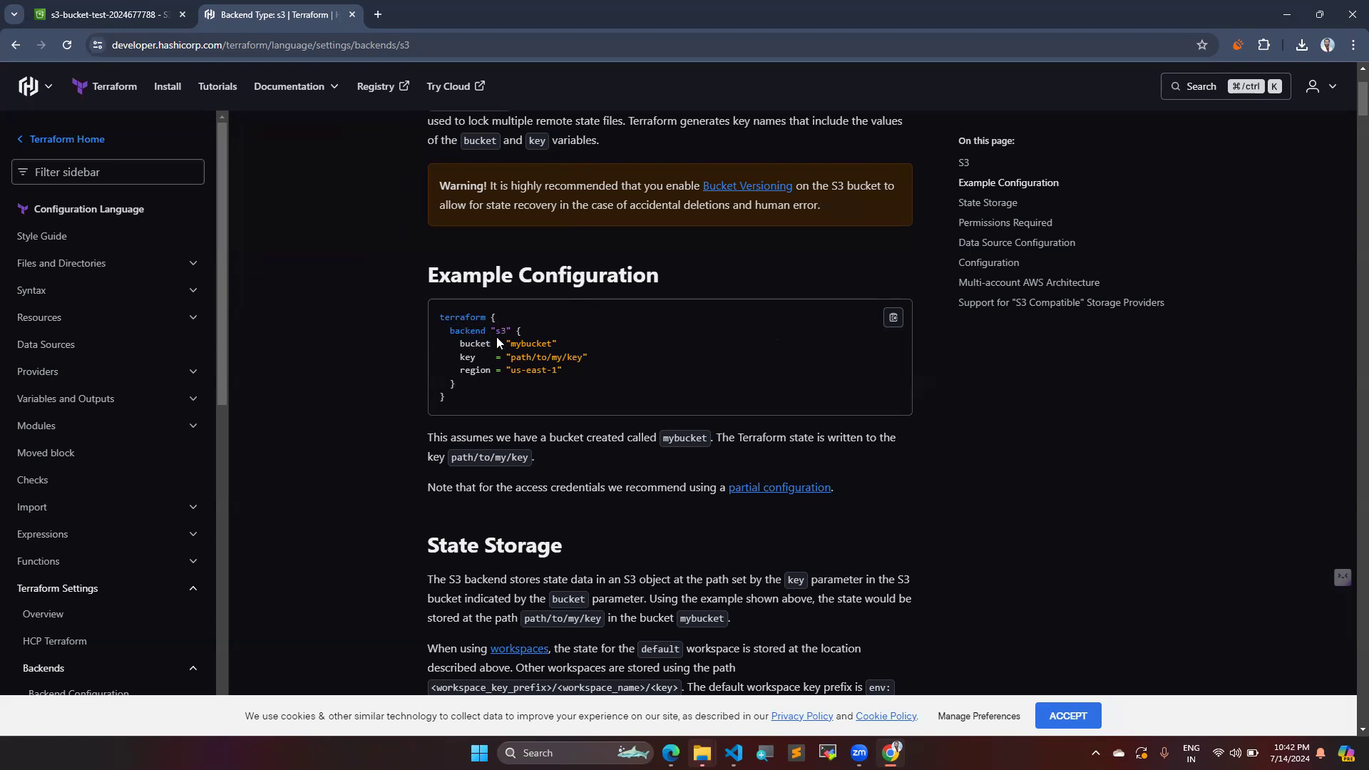
mouse_move(502, 341)
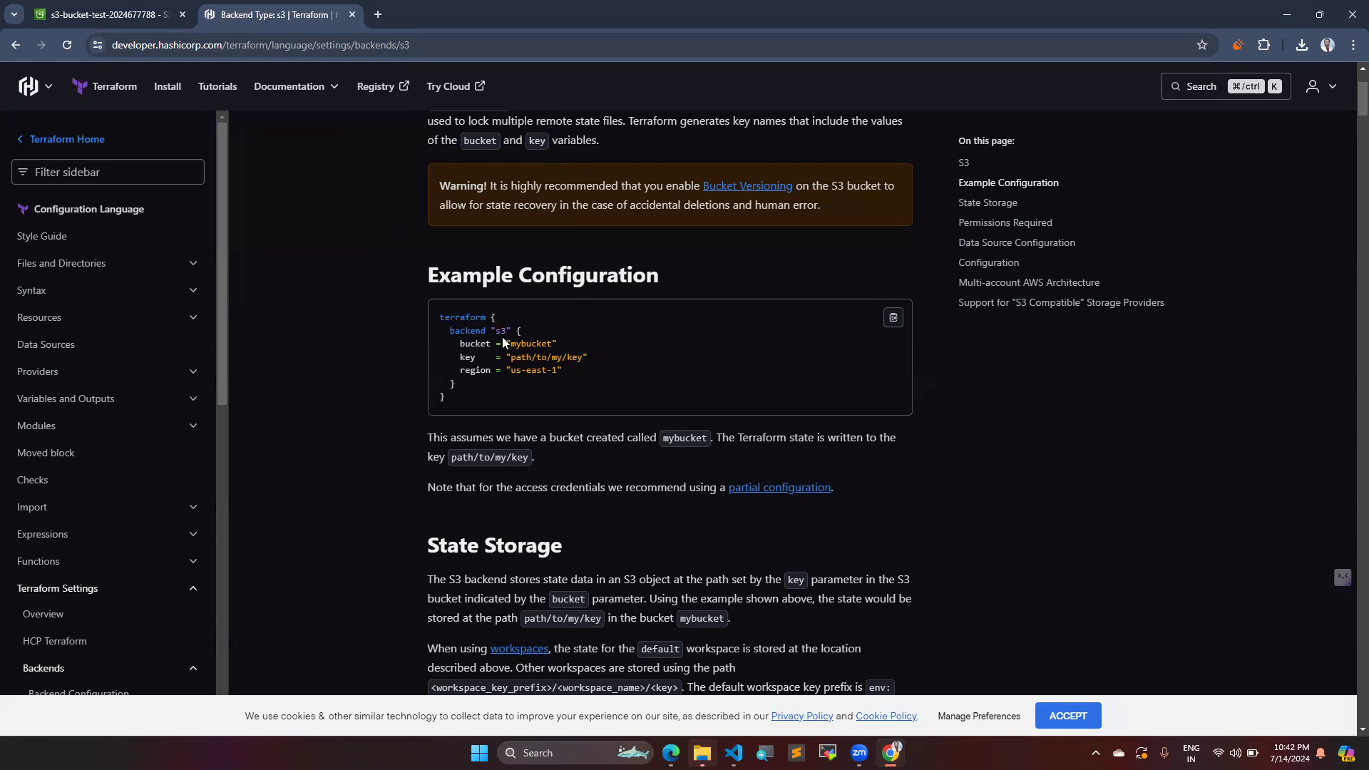
mouse_move(501, 343)
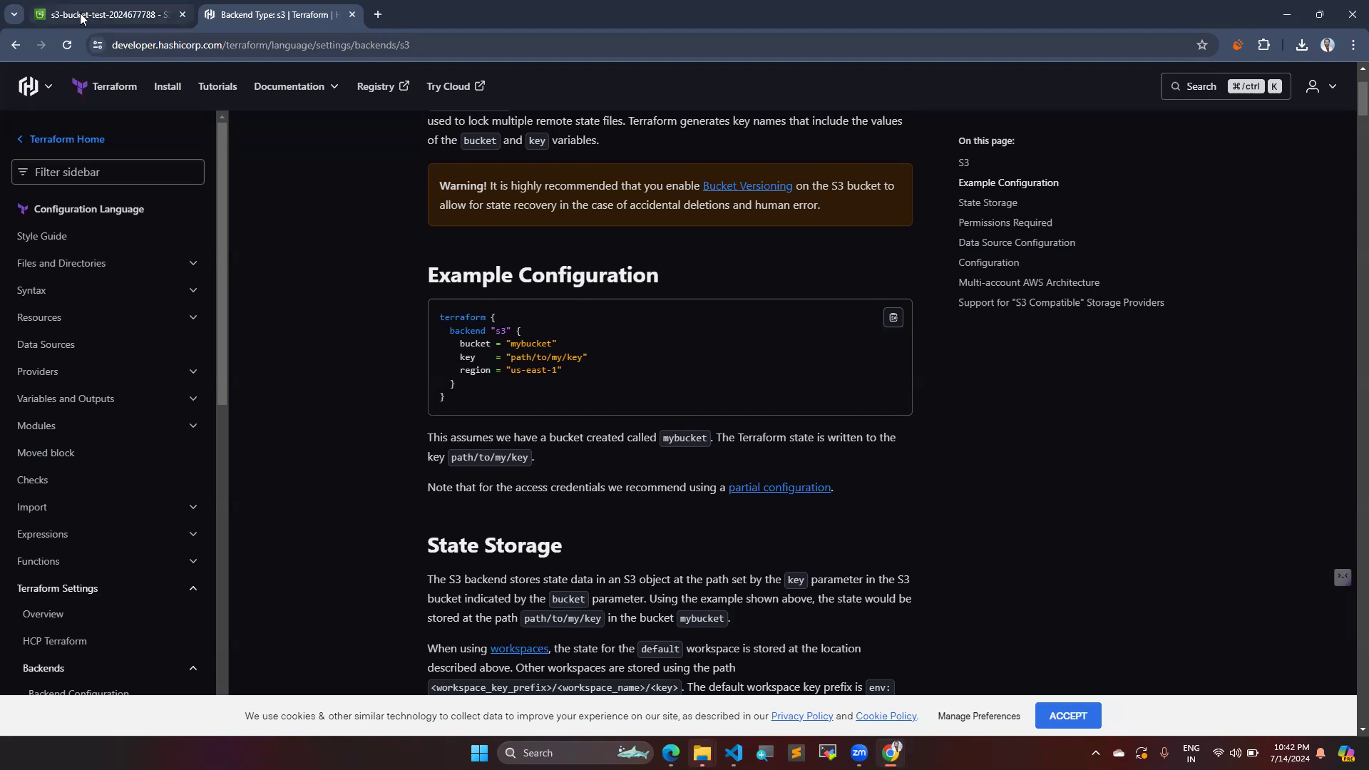
click(105, 15)
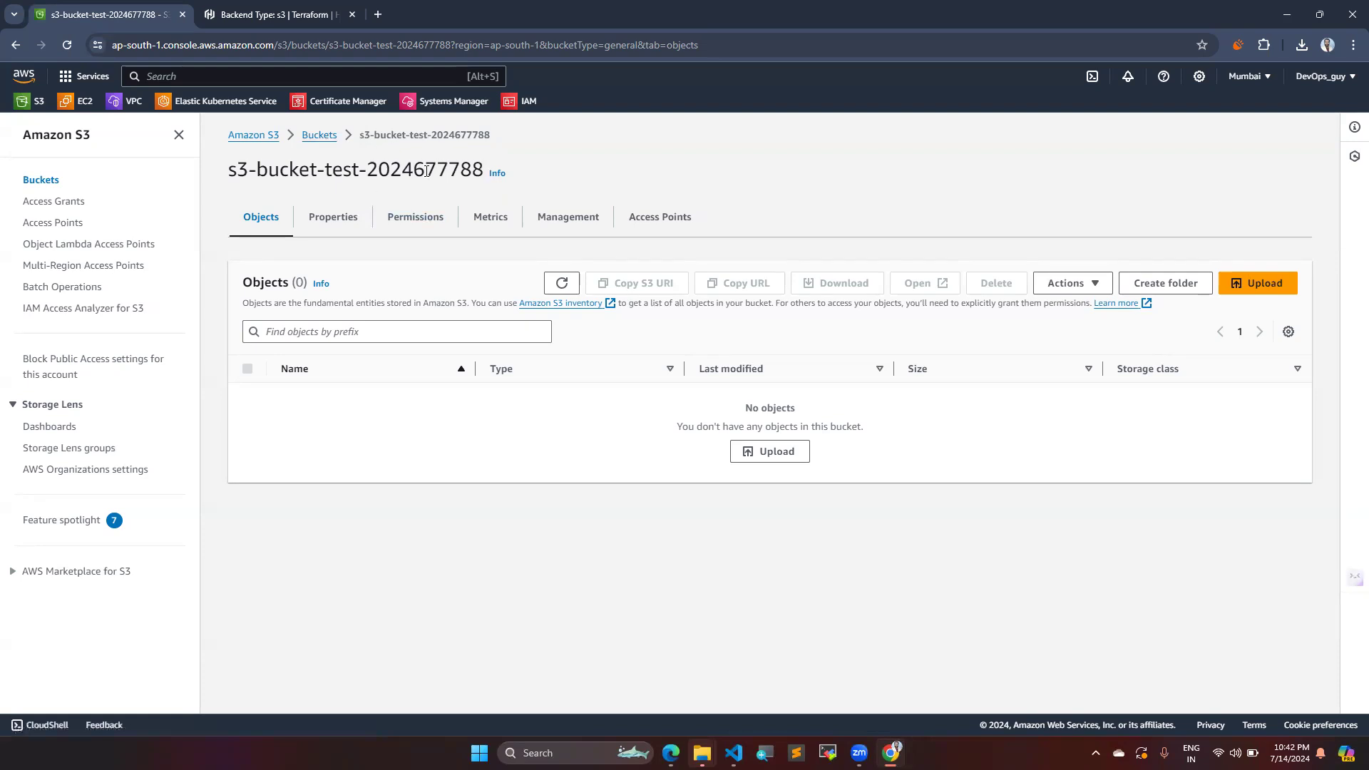
mouse_move(485, 191)
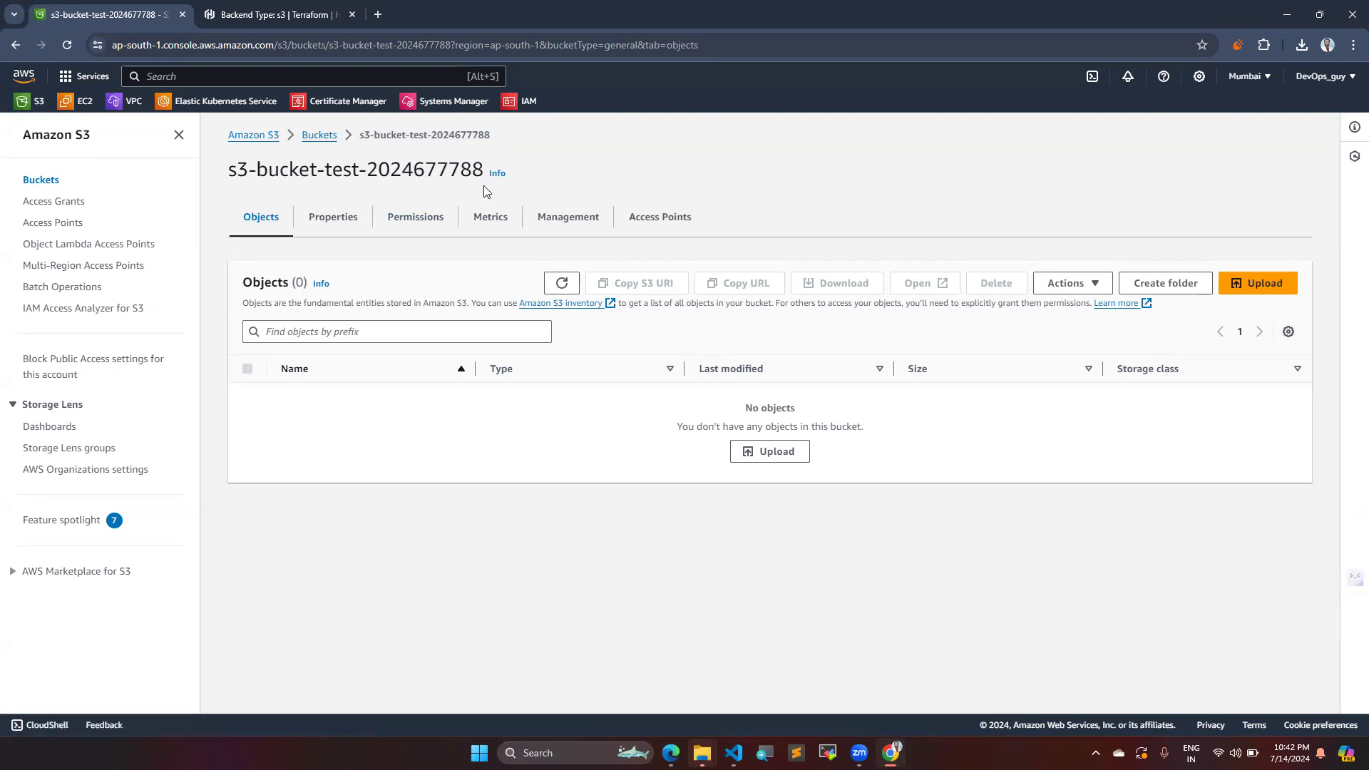
Step: Review the S3 backend example's bucket, key and region settings in the docs
click(273, 14)
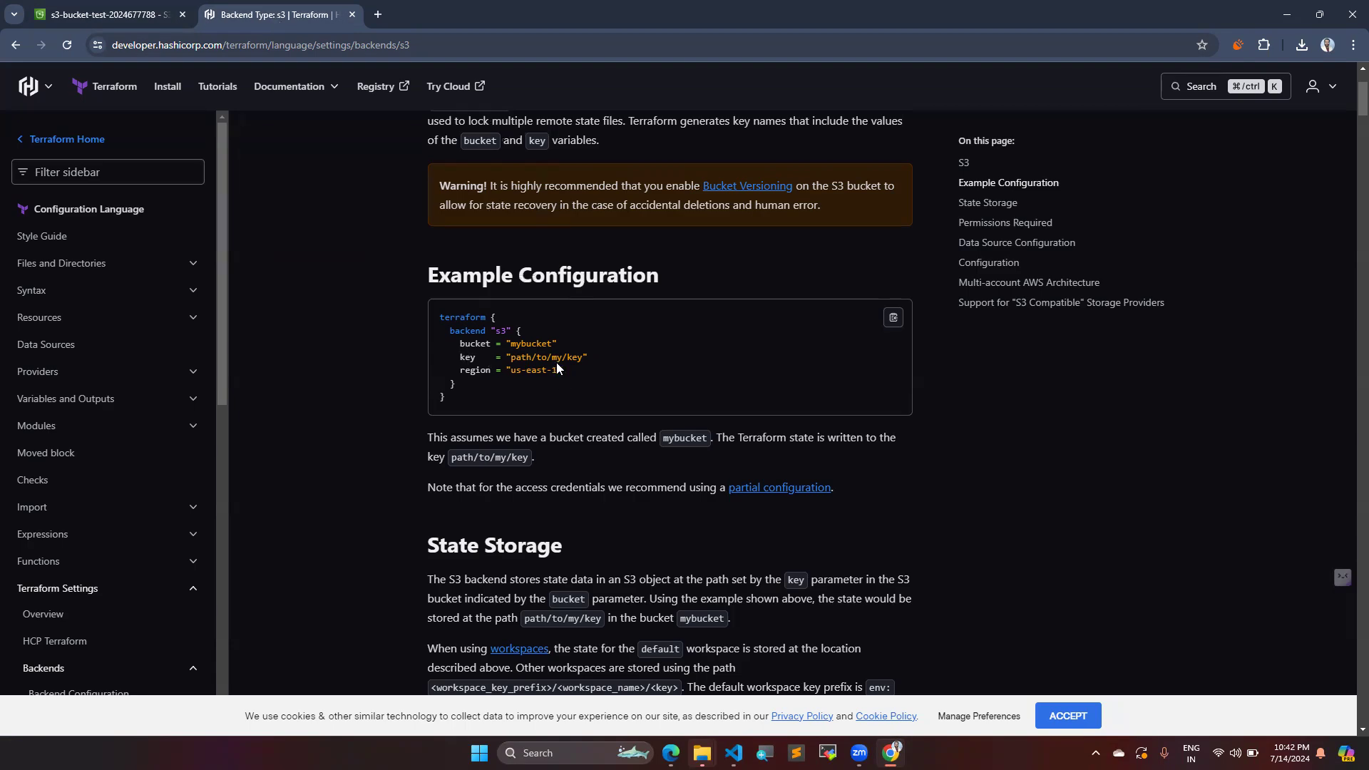
mouse_move(614, 366)
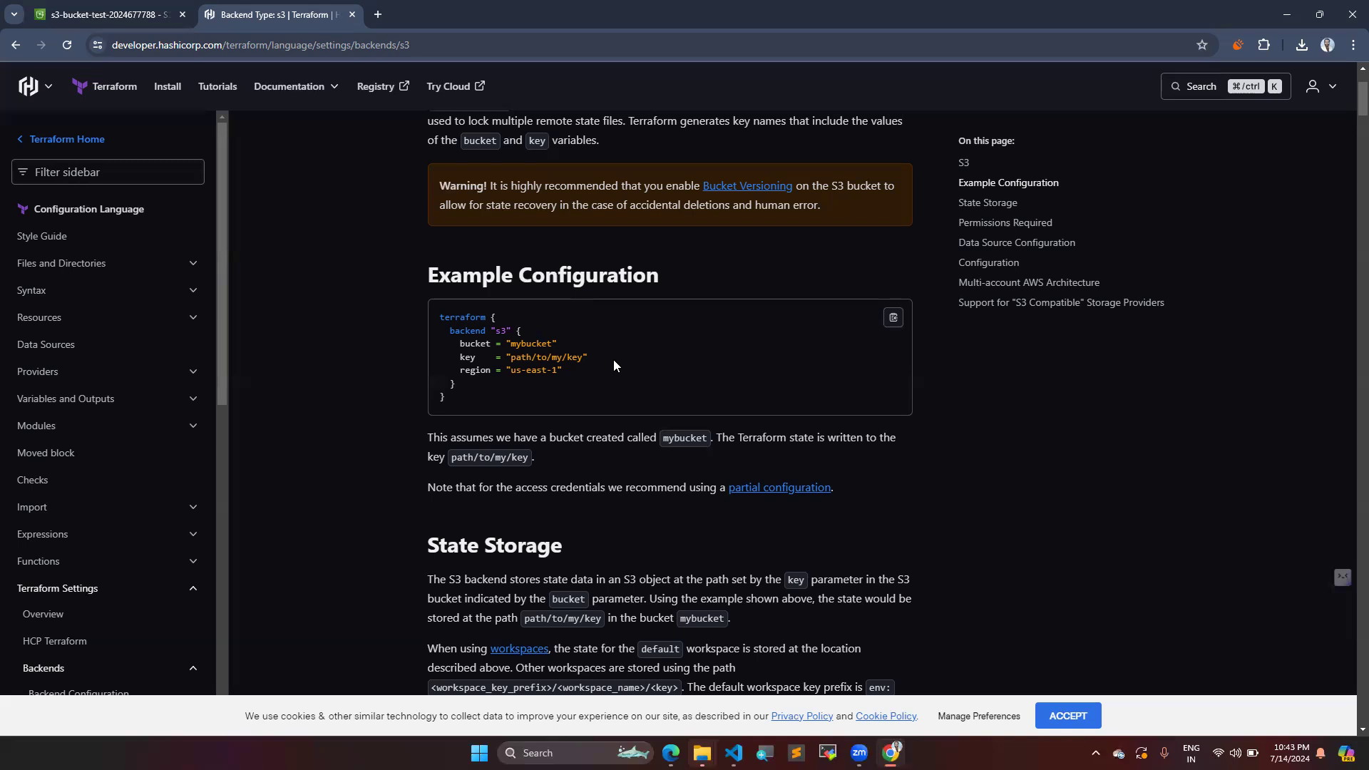
mouse_move(520, 369)
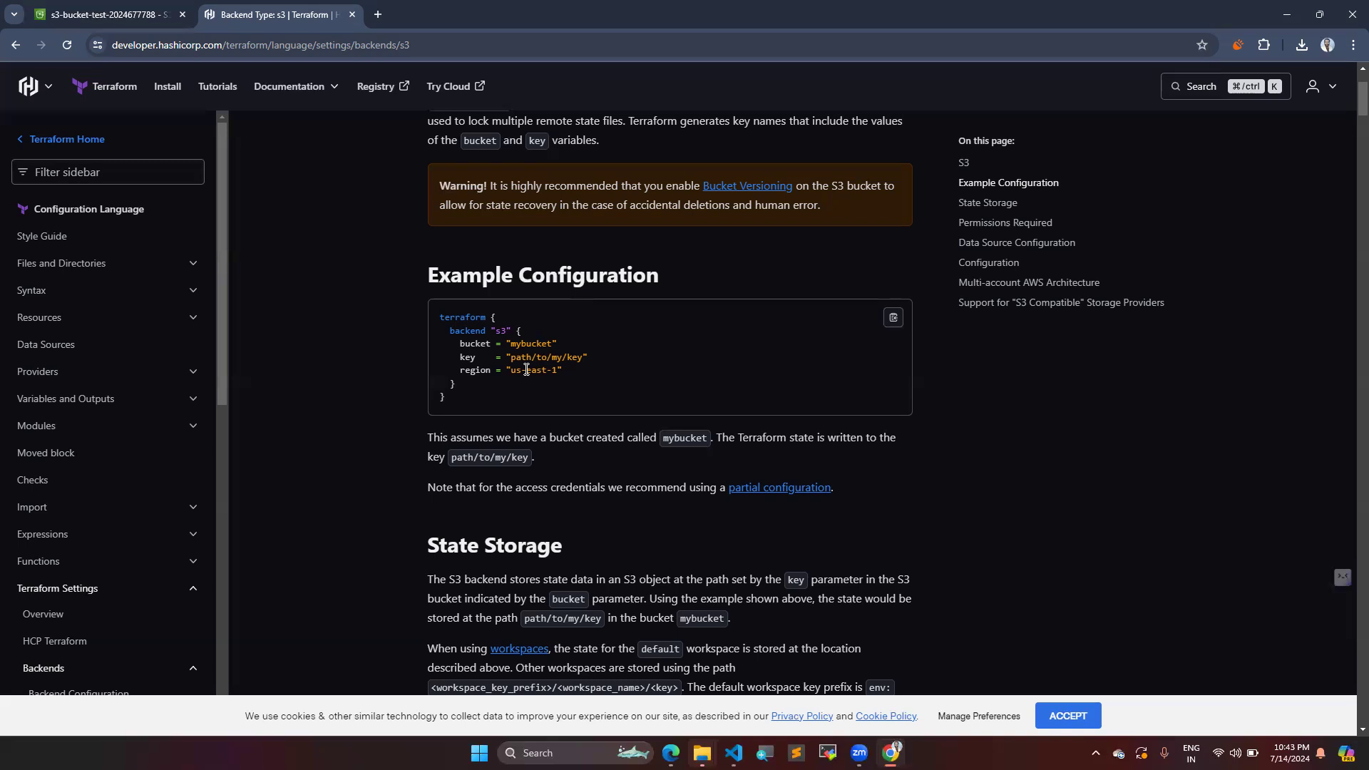
mouse_move(582, 370)
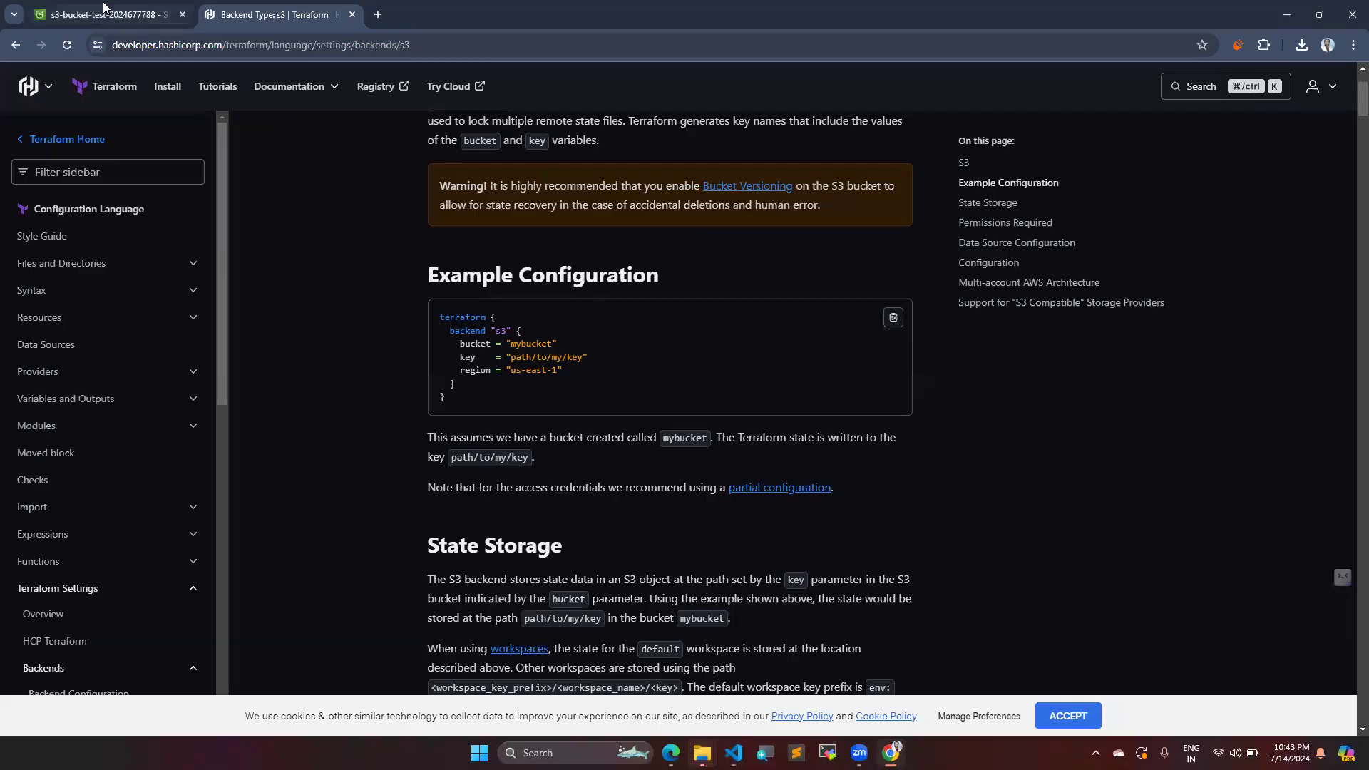
click(733, 752)
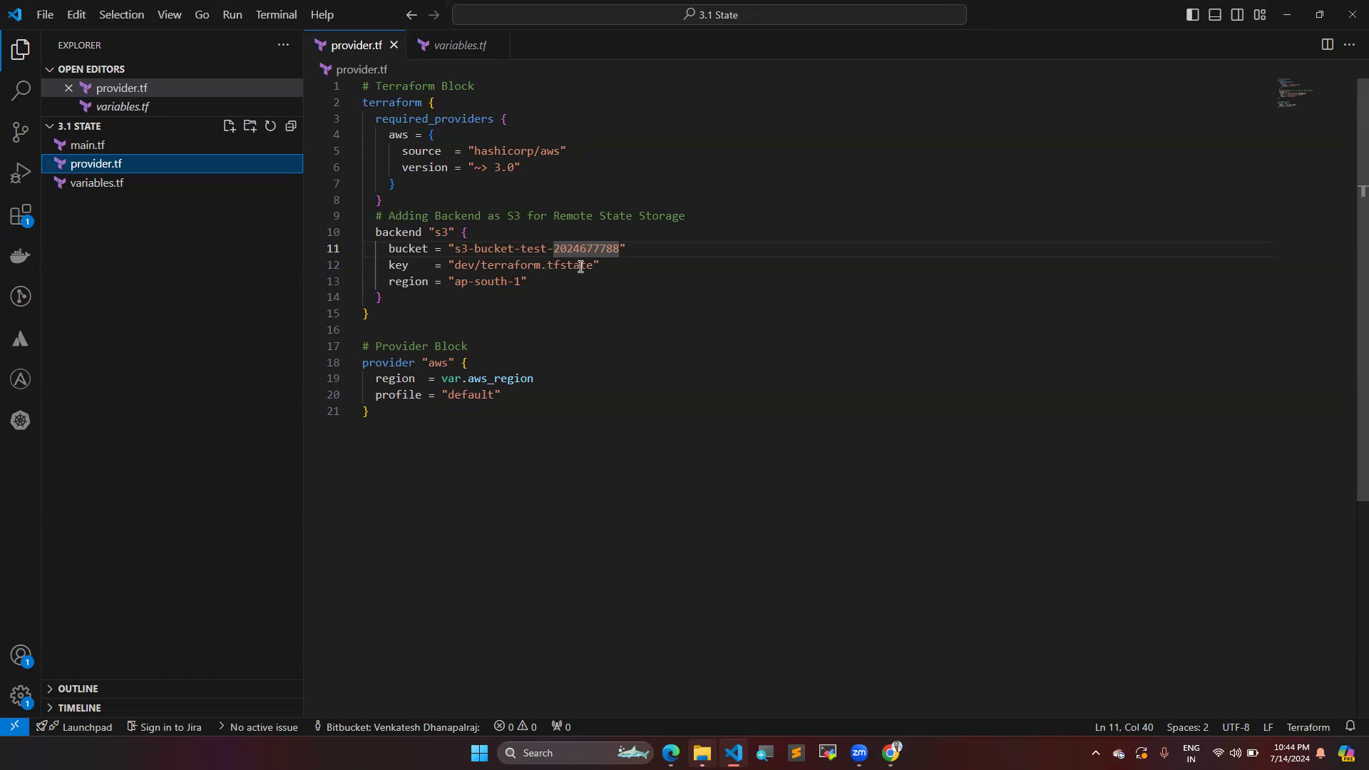
mouse_move(463, 264)
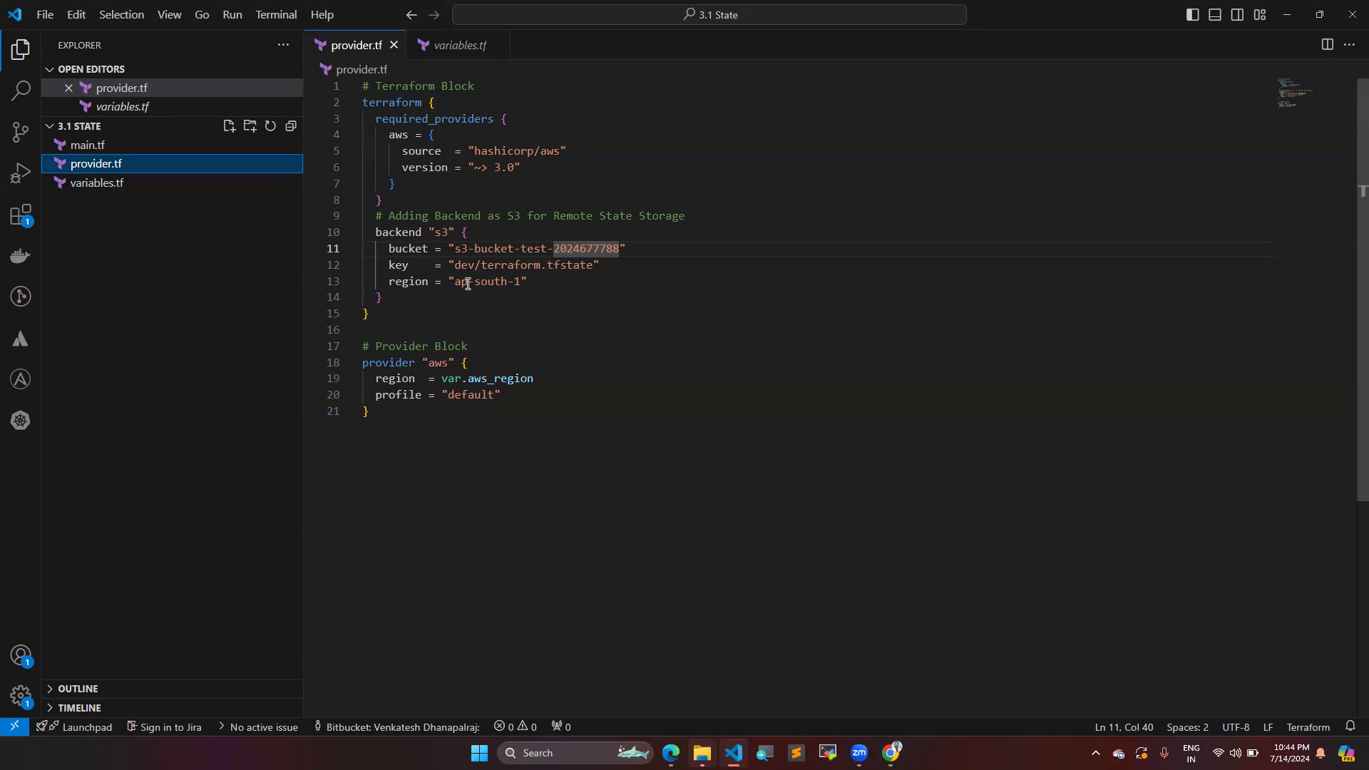
mouse_move(478, 418)
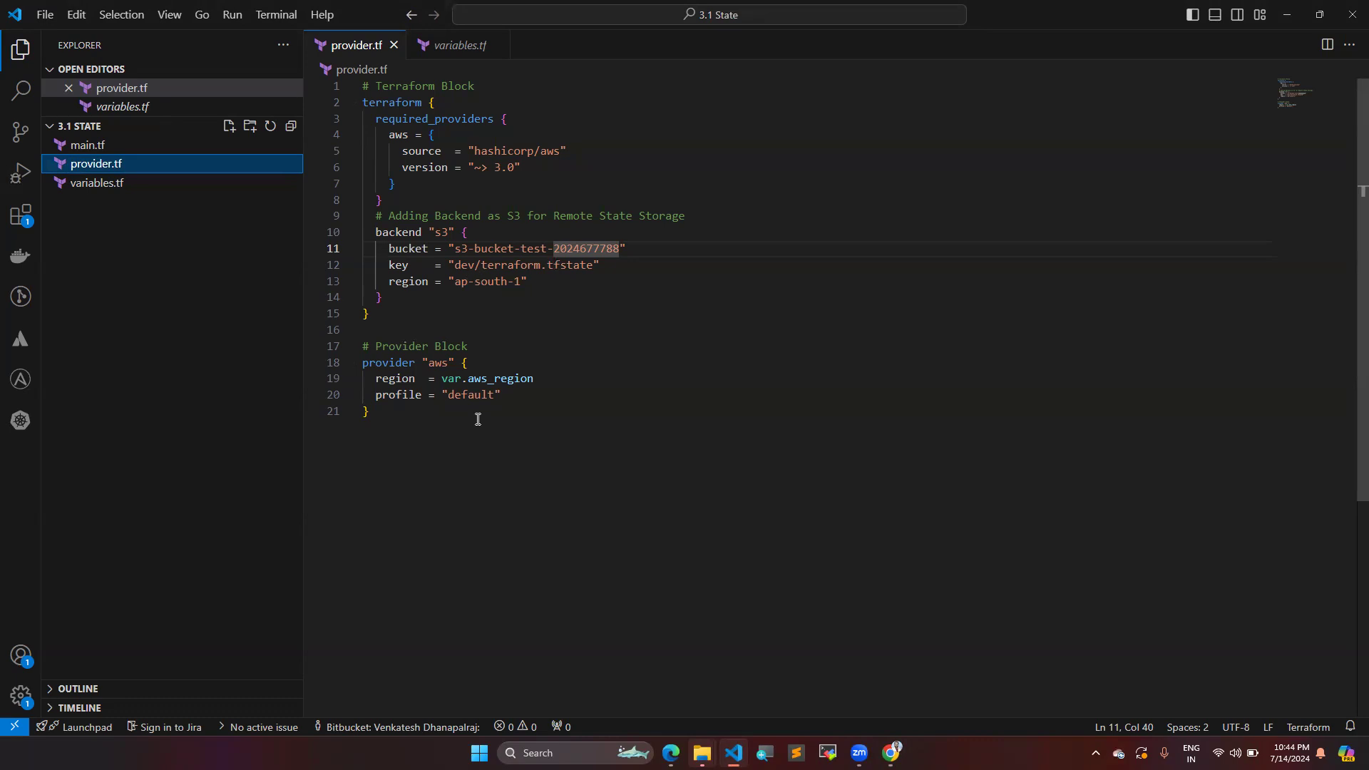
mouse_move(479, 389)
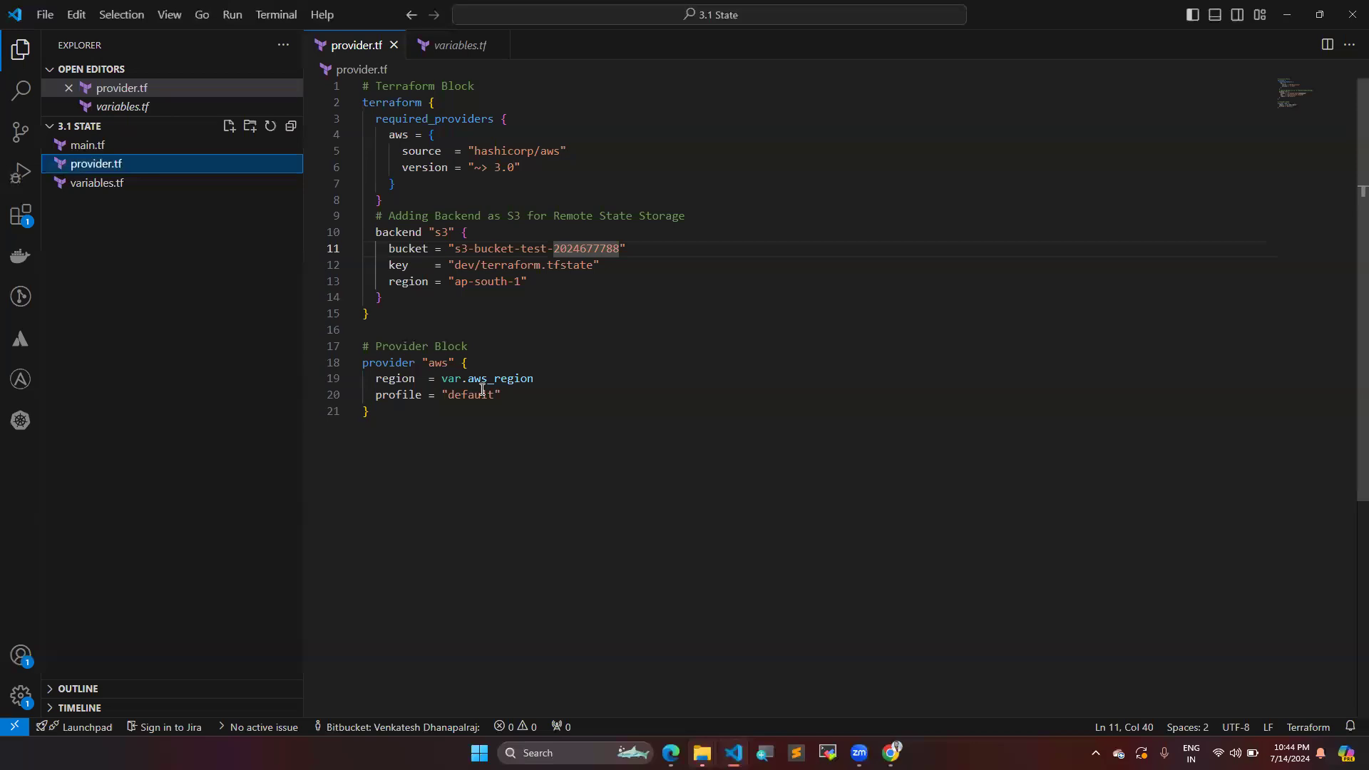
mouse_move(1231, 210)
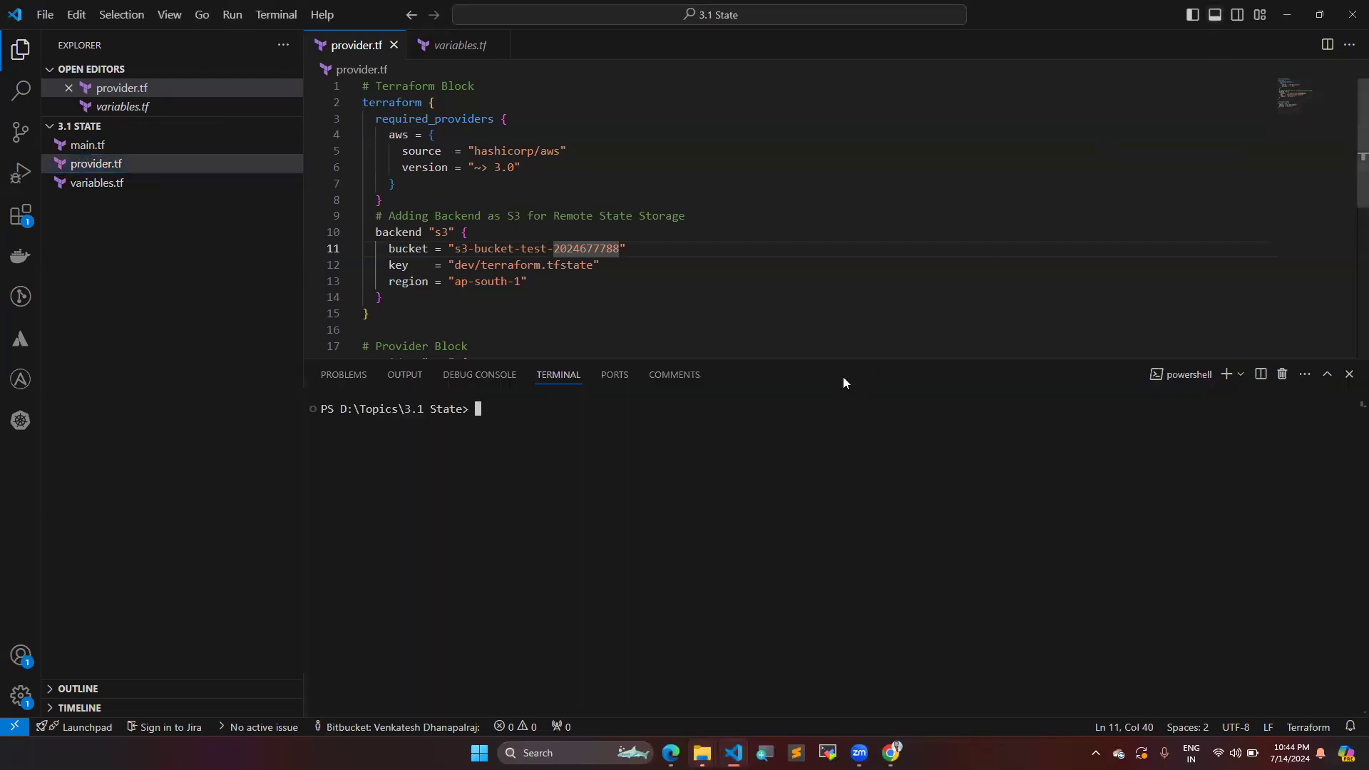
Step: Run terraform init to configure the S3 backend and install hashicorp/aws v3.76.1
text(terra)
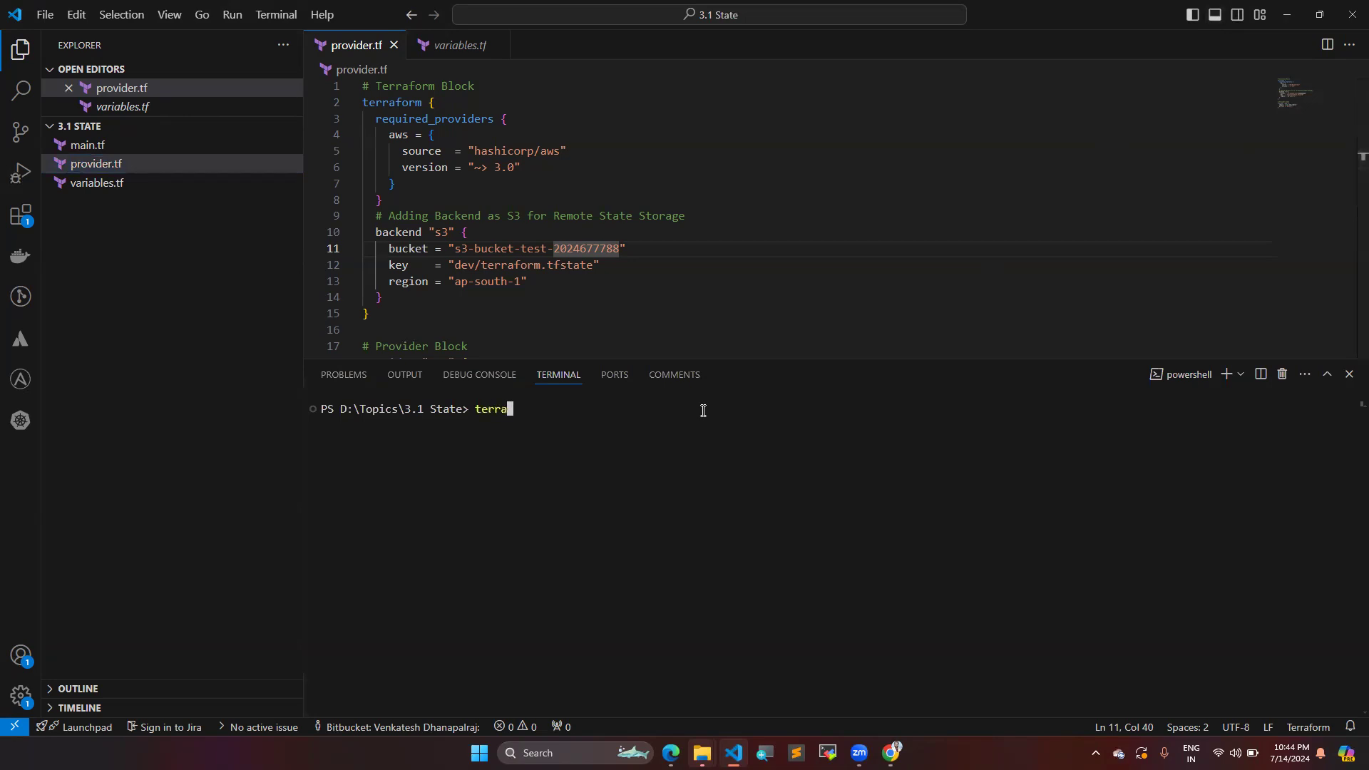
key(Return)
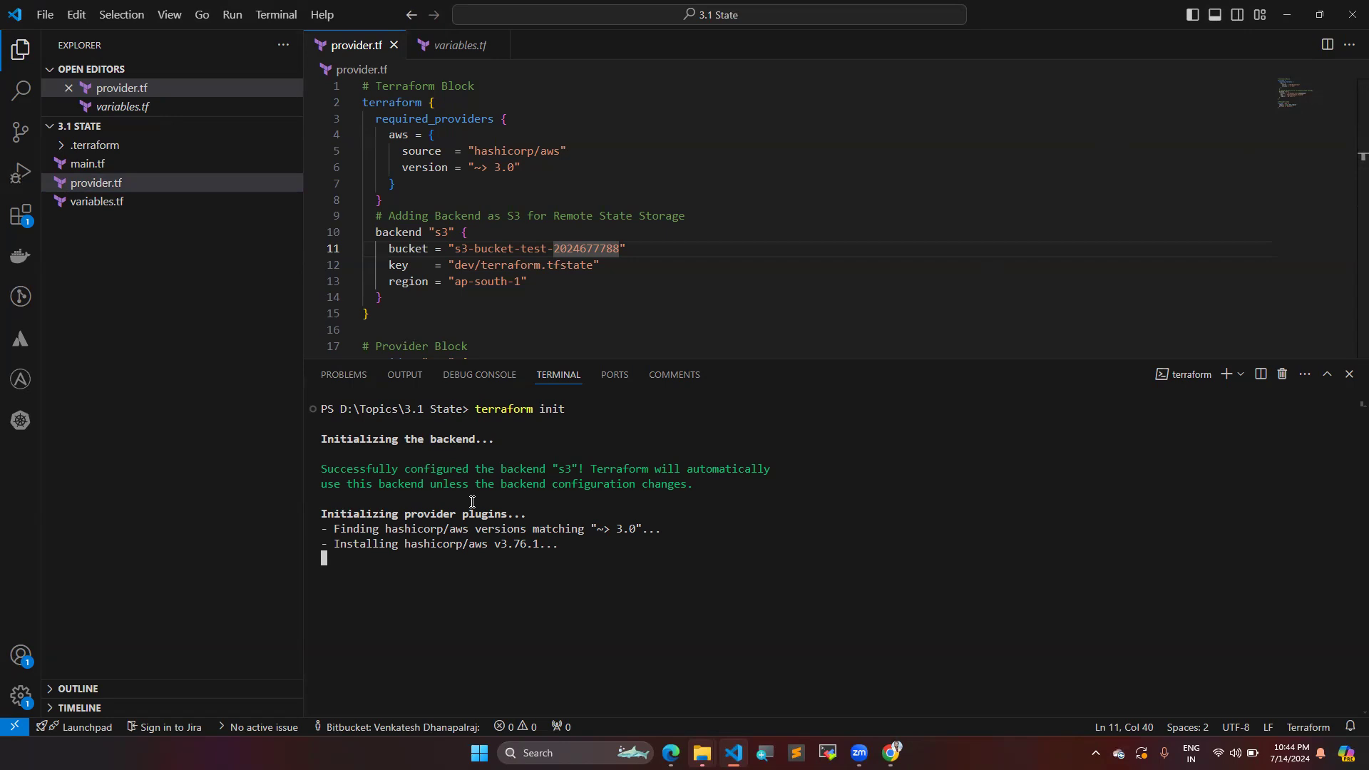
mouse_move(602, 486)
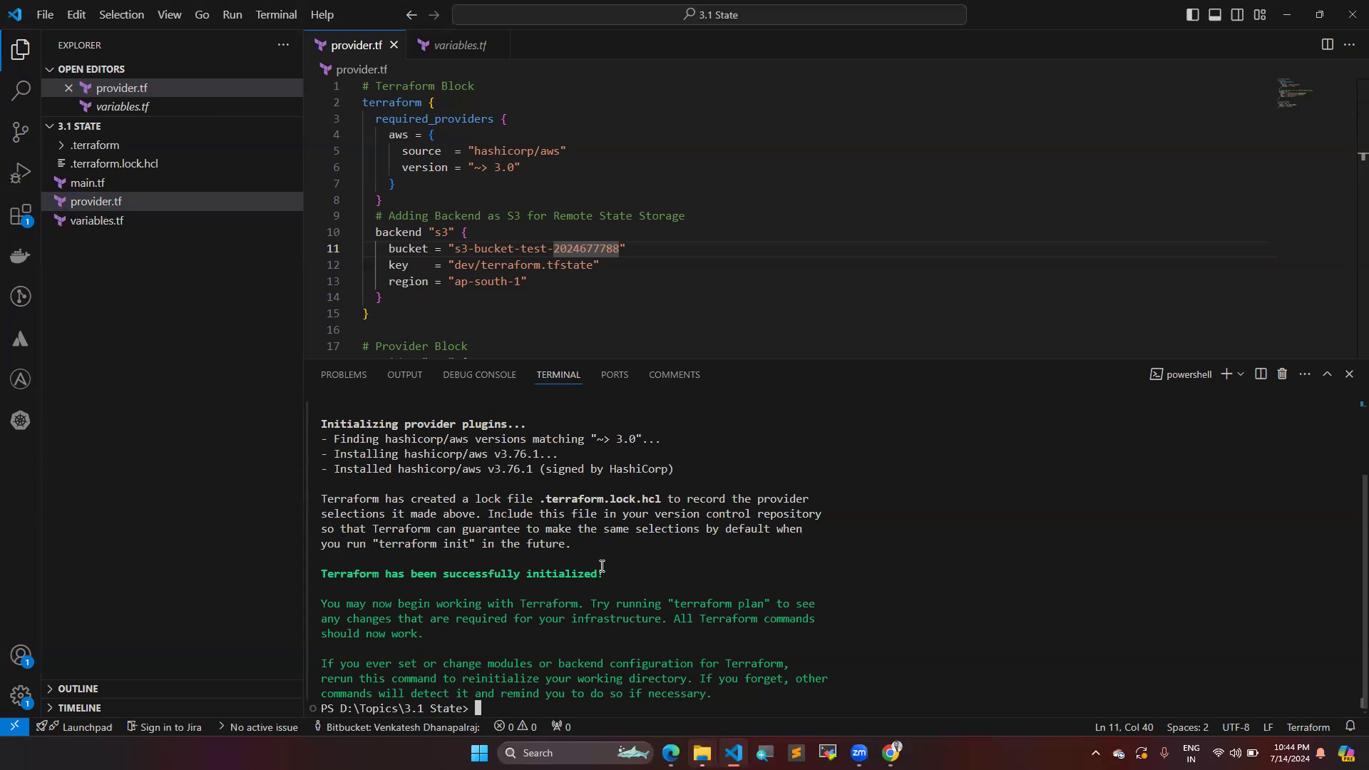
mouse_move(573, 341)
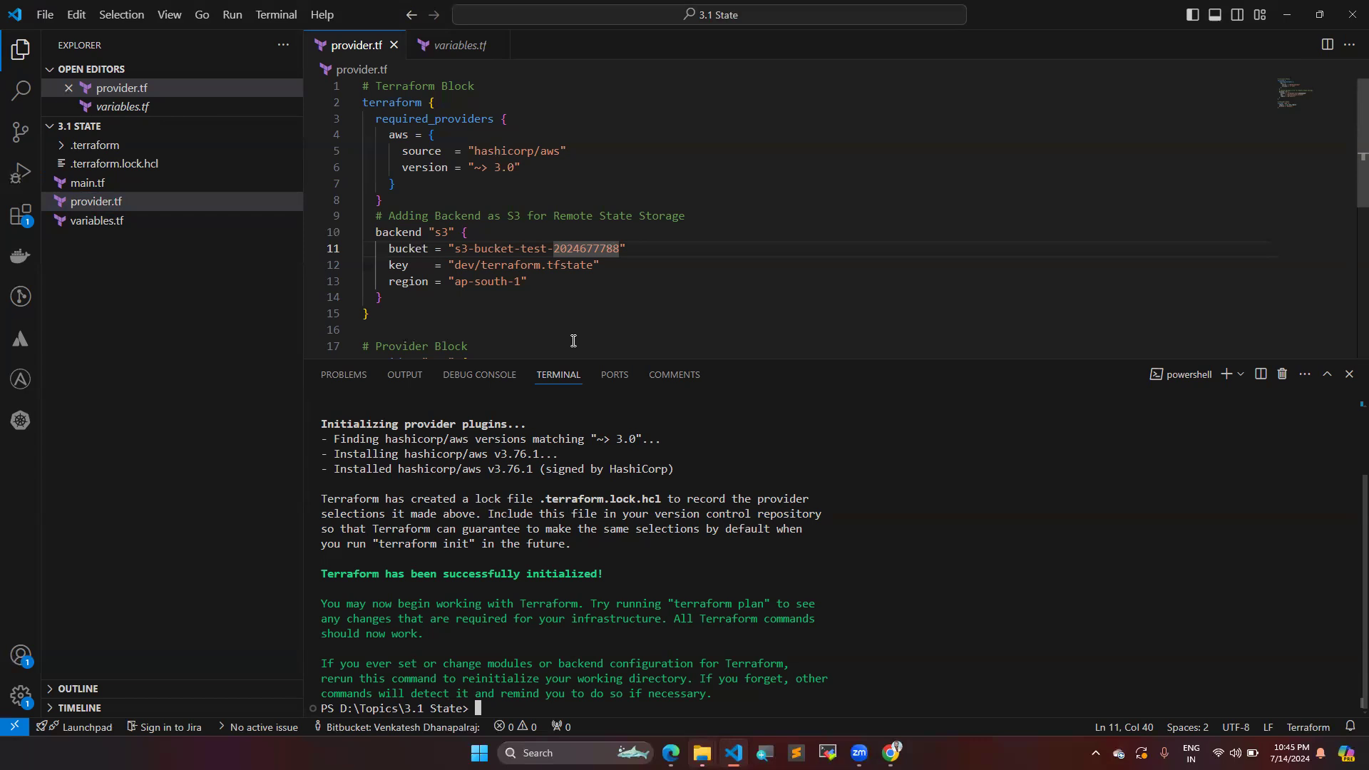
mouse_move(1252, 541)
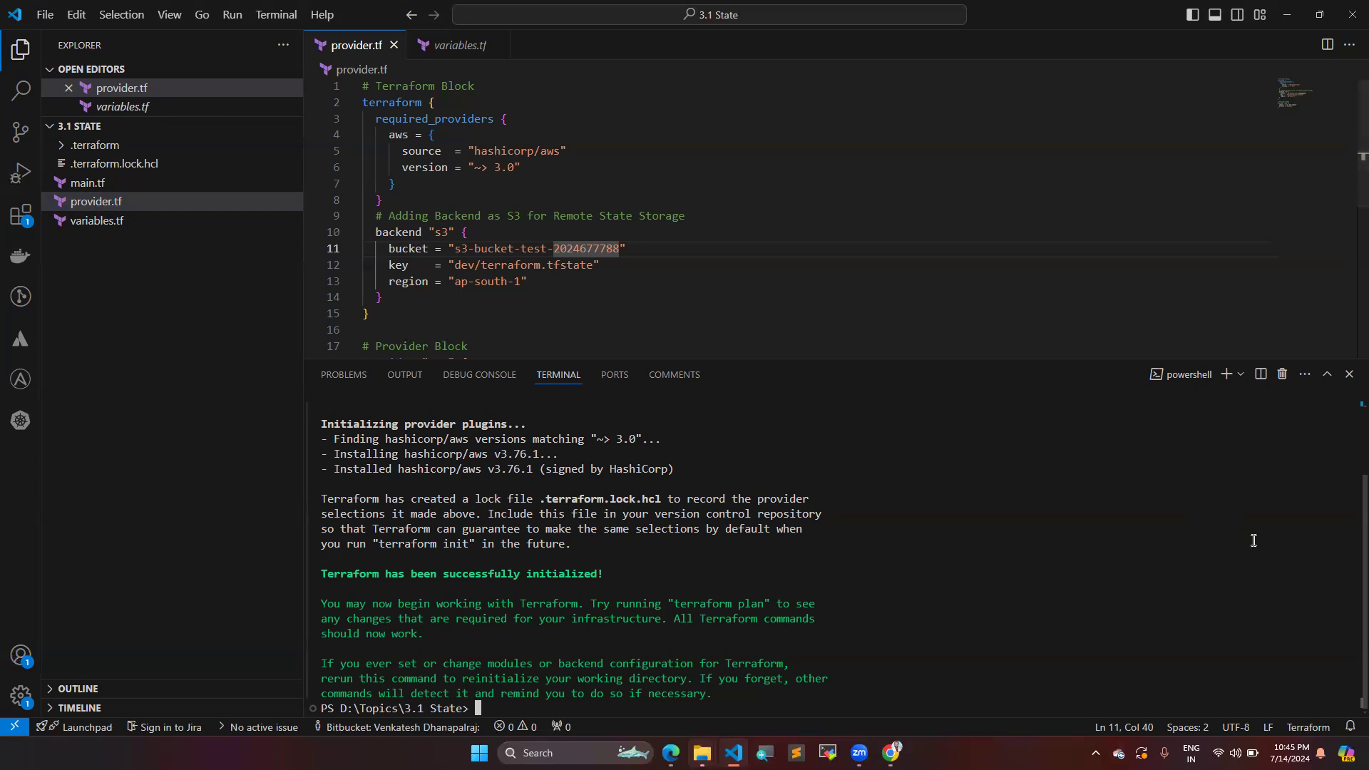